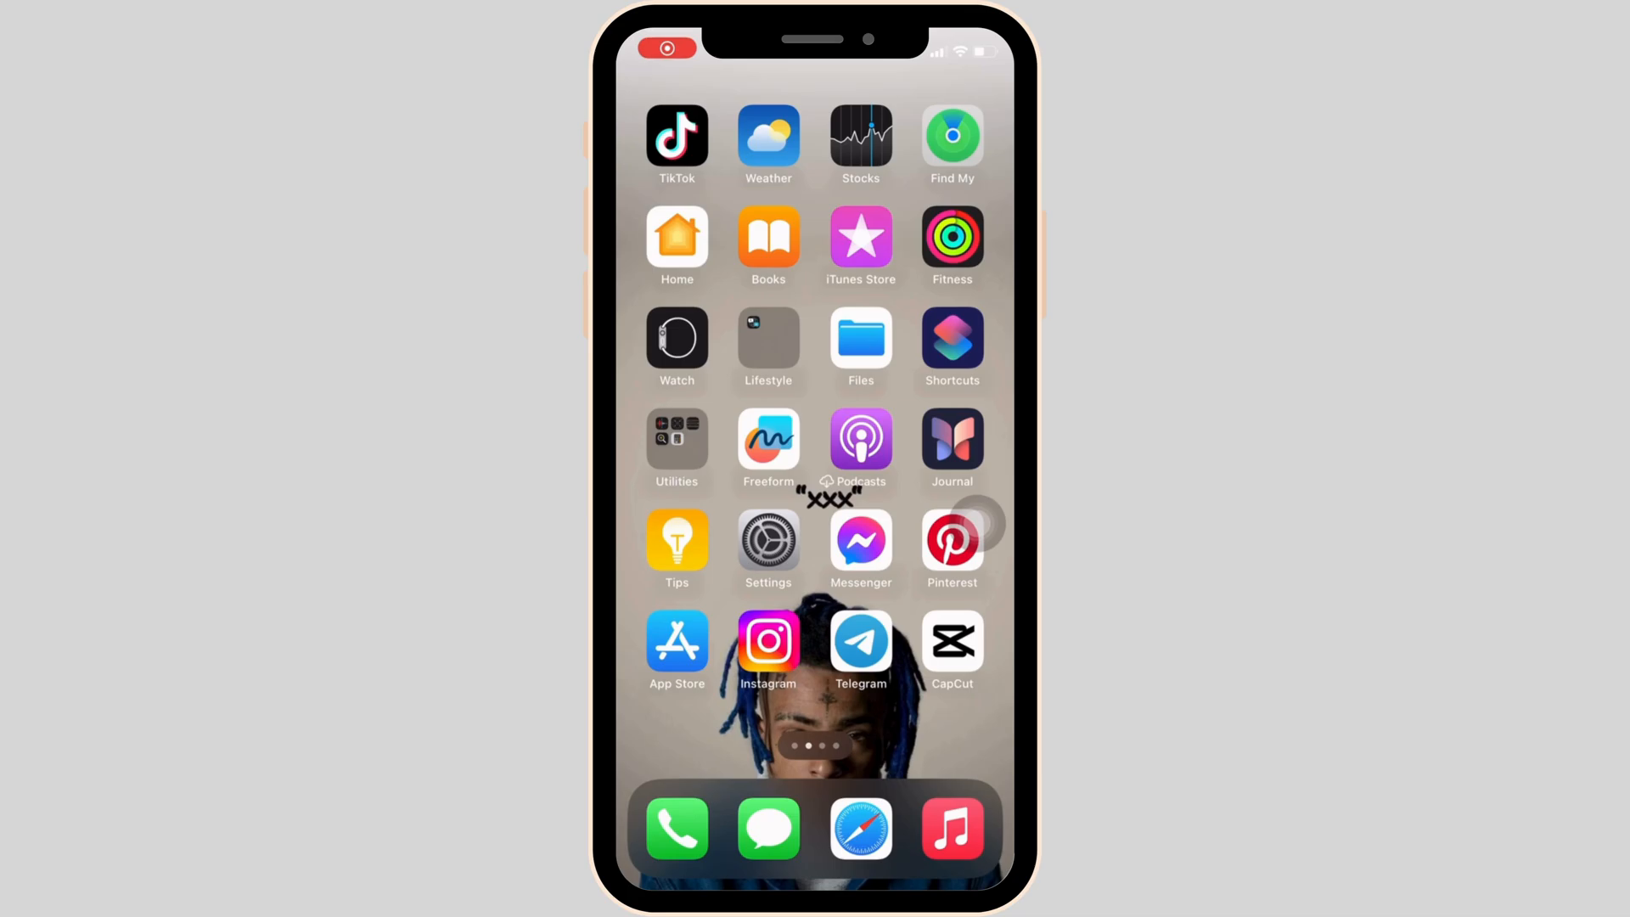
# Launch Settings and return to the main list, where Cellular shows Off
pyautogui.click(767, 539)
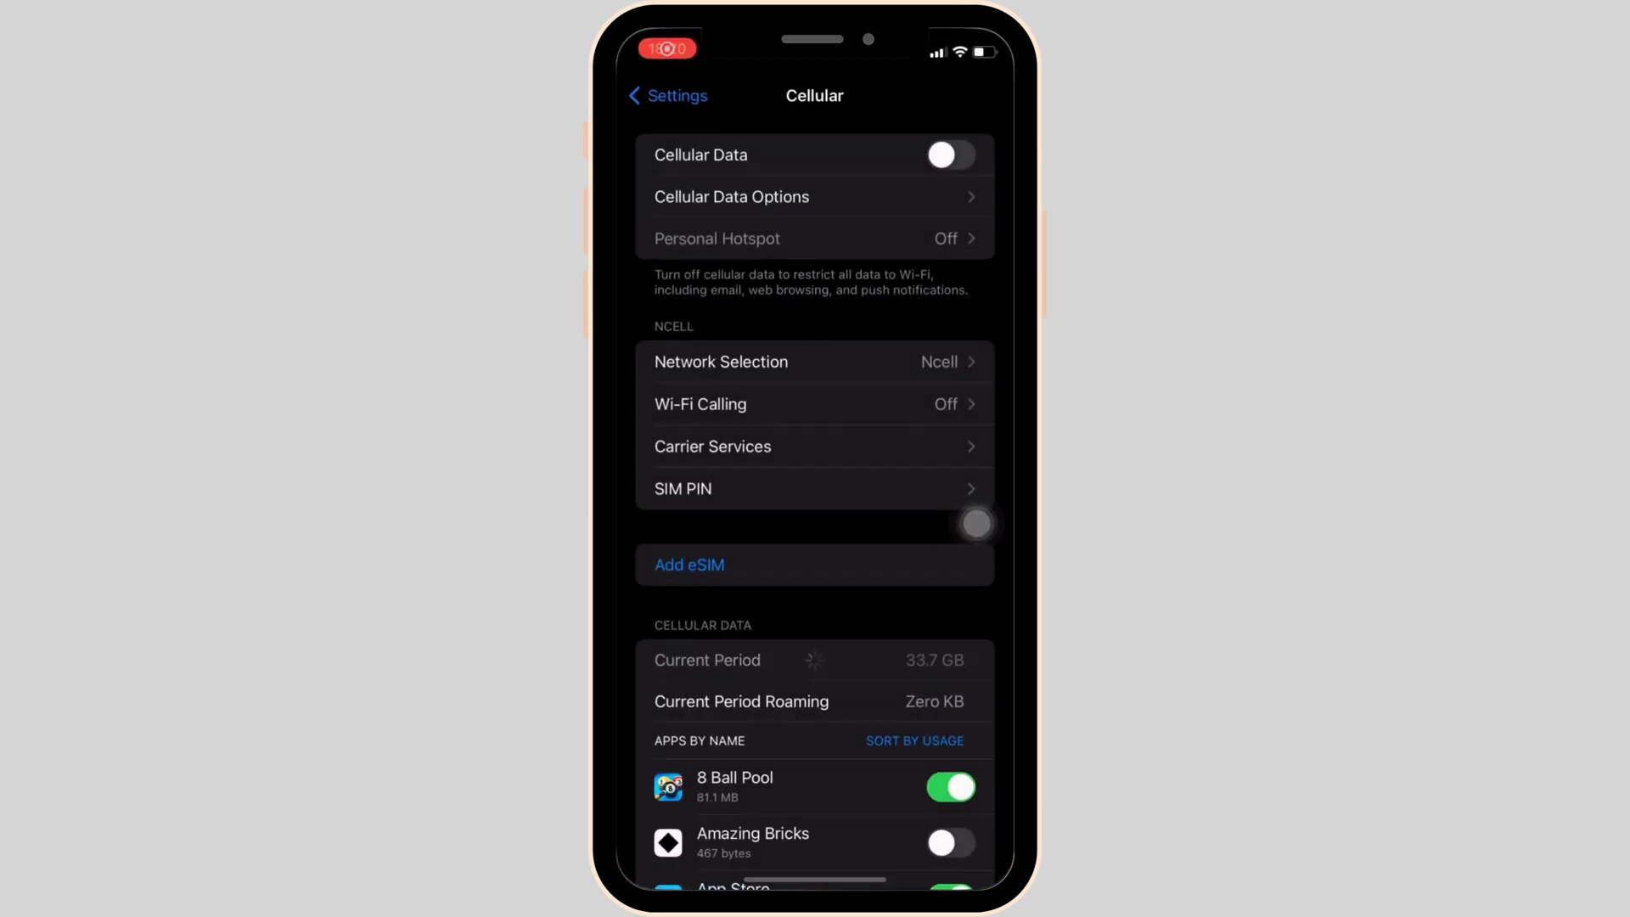
pyautogui.click(666, 95)
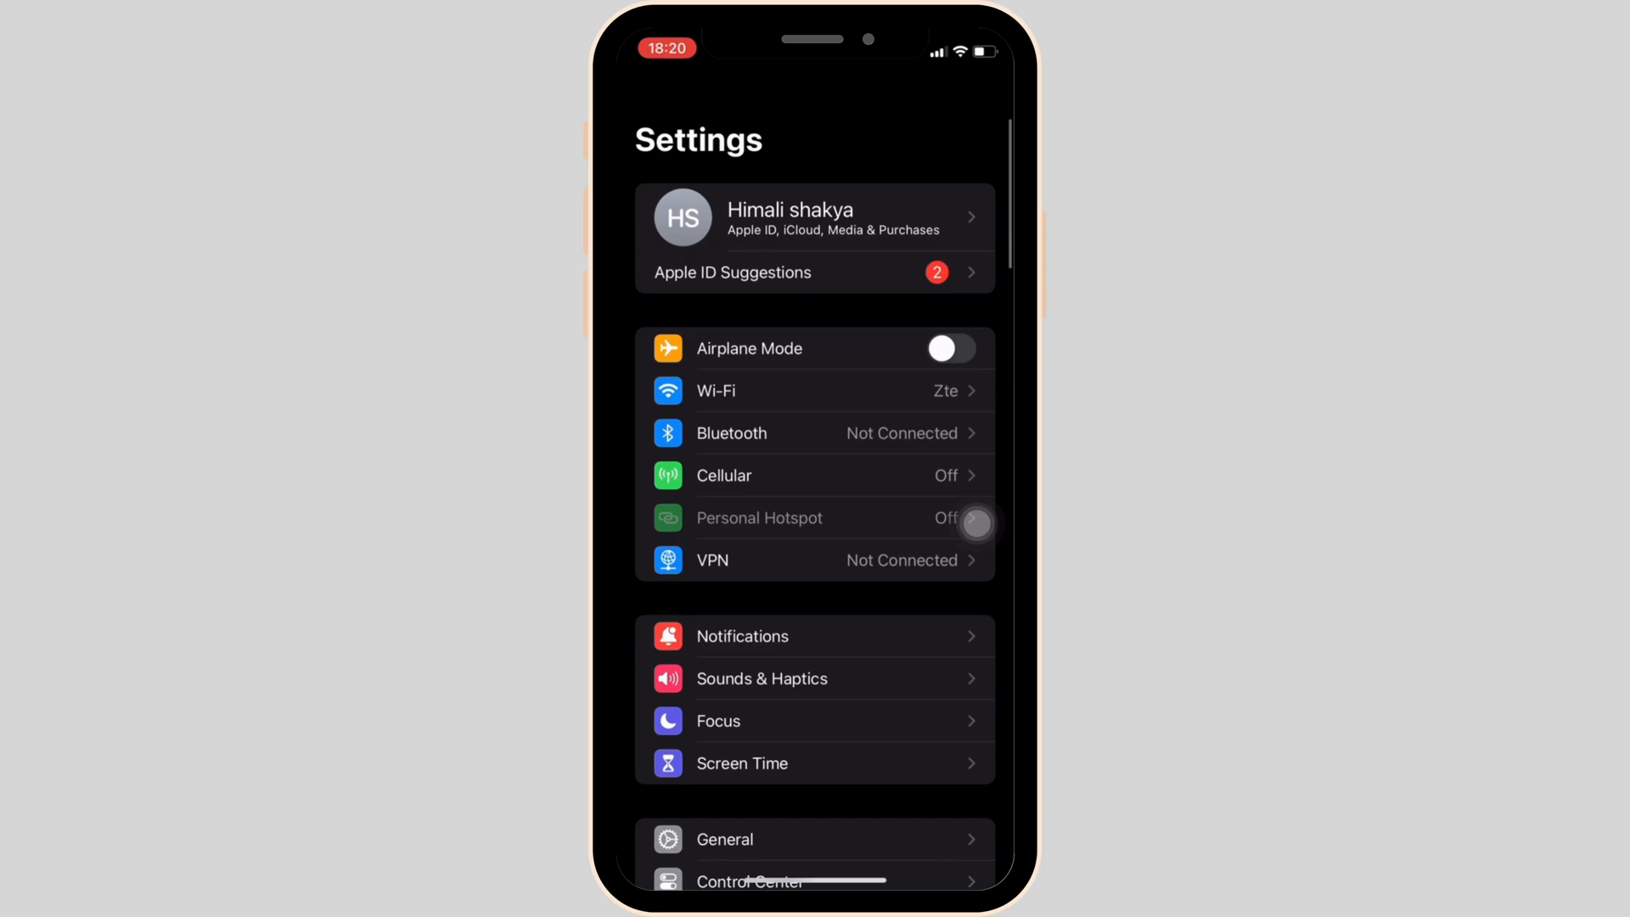
# Switch the Cellular Data toggle on from the Cellular page
pyautogui.click(723, 476)
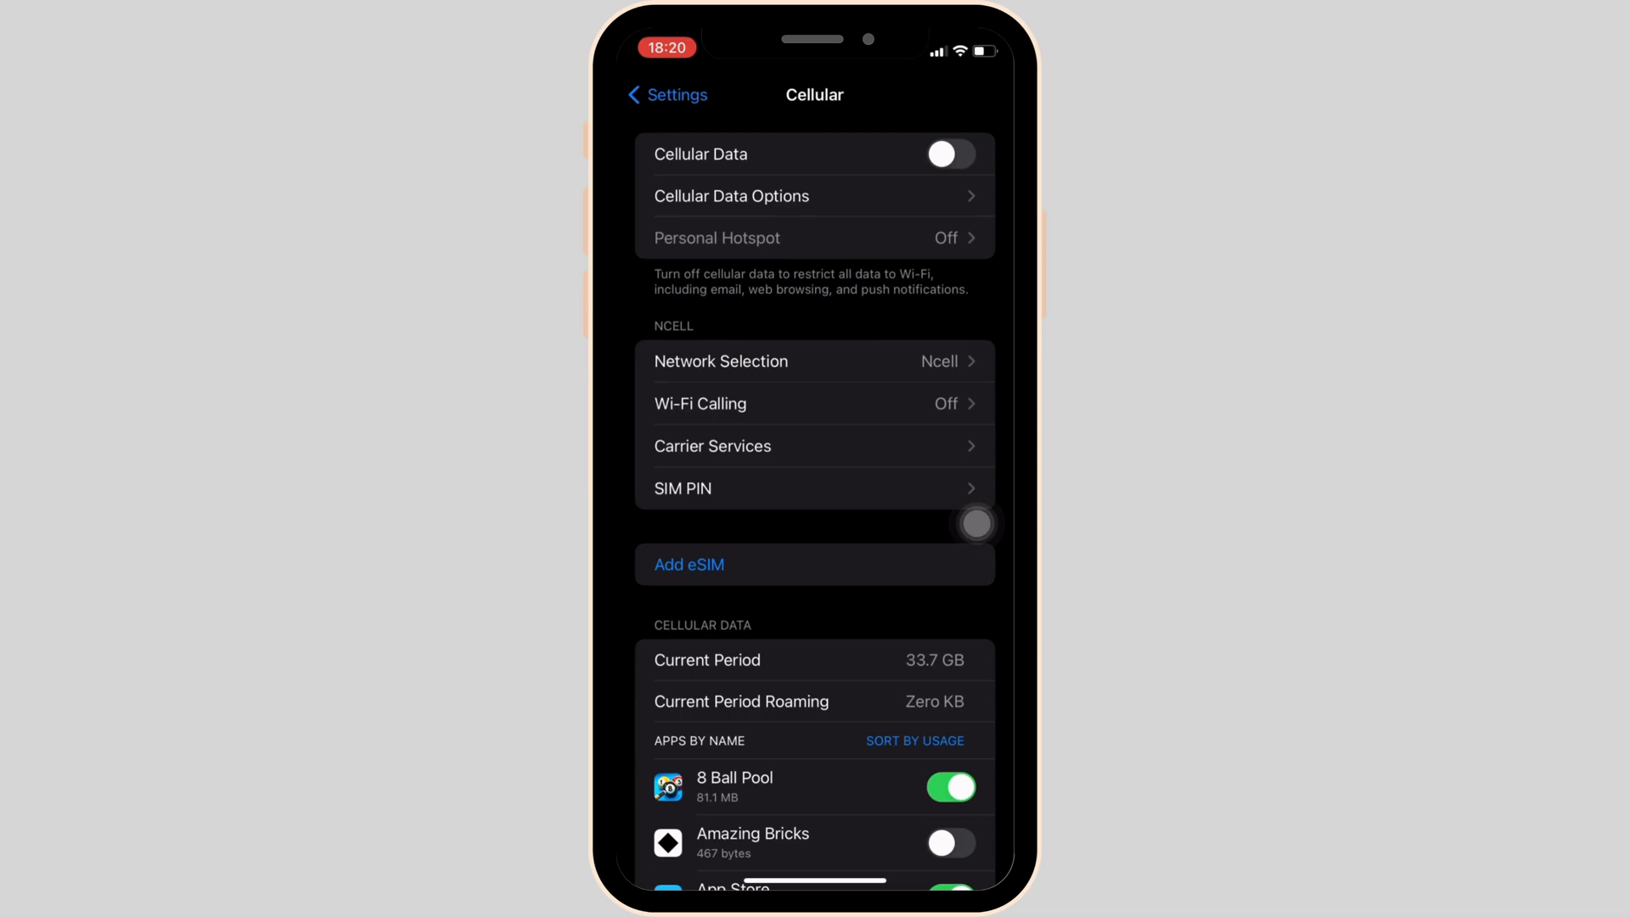
pyautogui.click(948, 154)
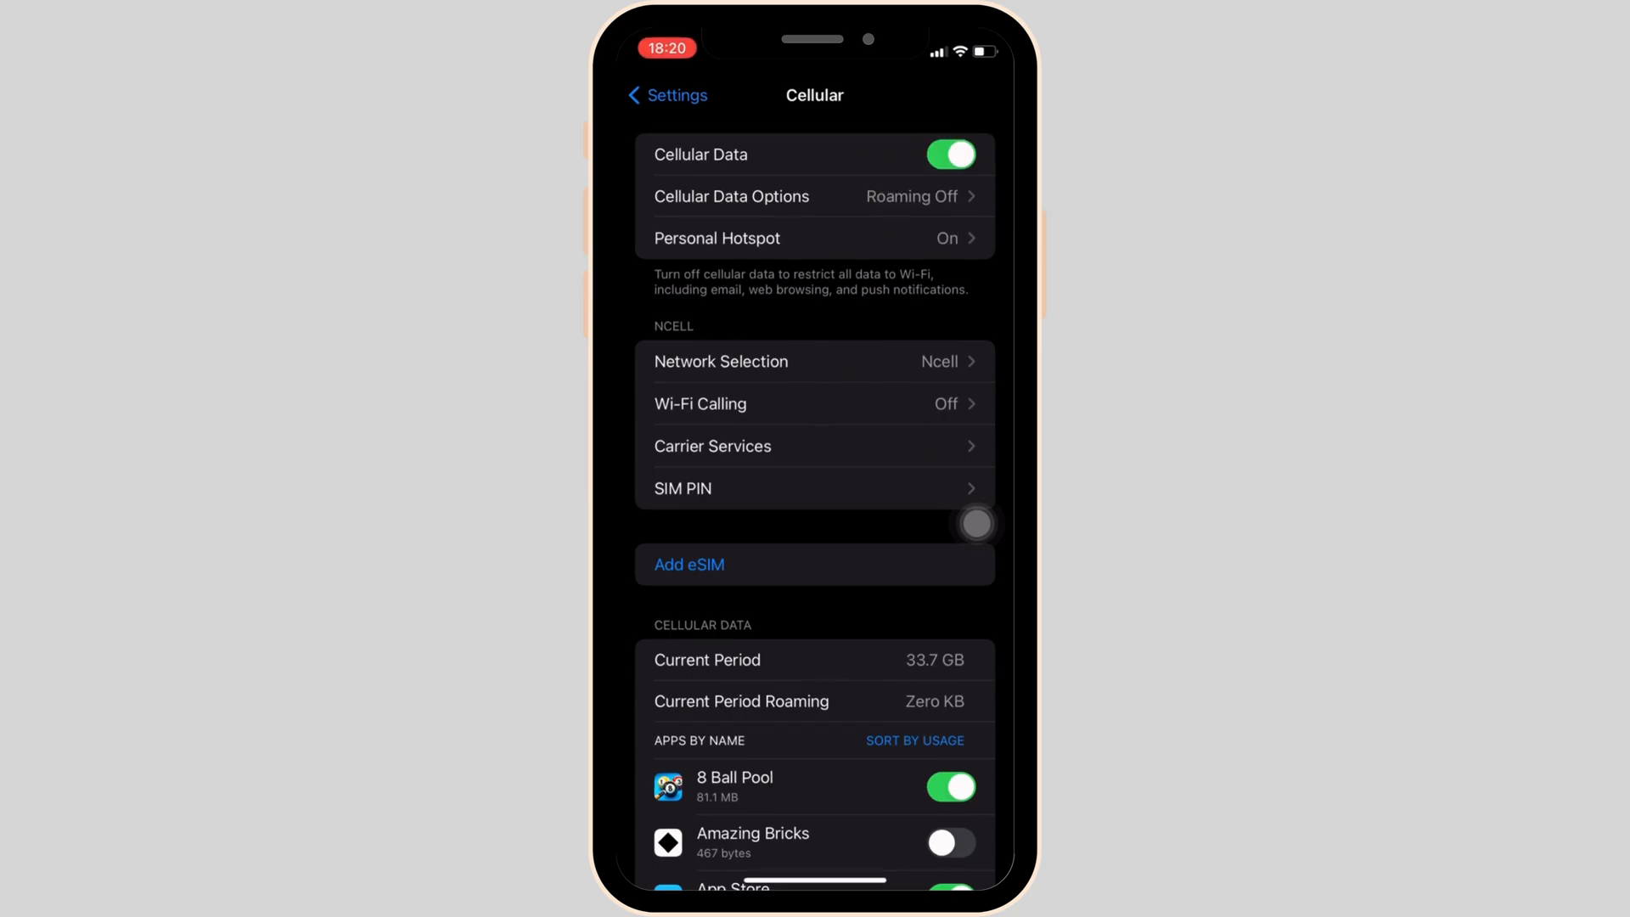
# Go through Cellular Data Options to Voice & Data, showing 4G selected and VoLTE on
pyautogui.click(730, 195)
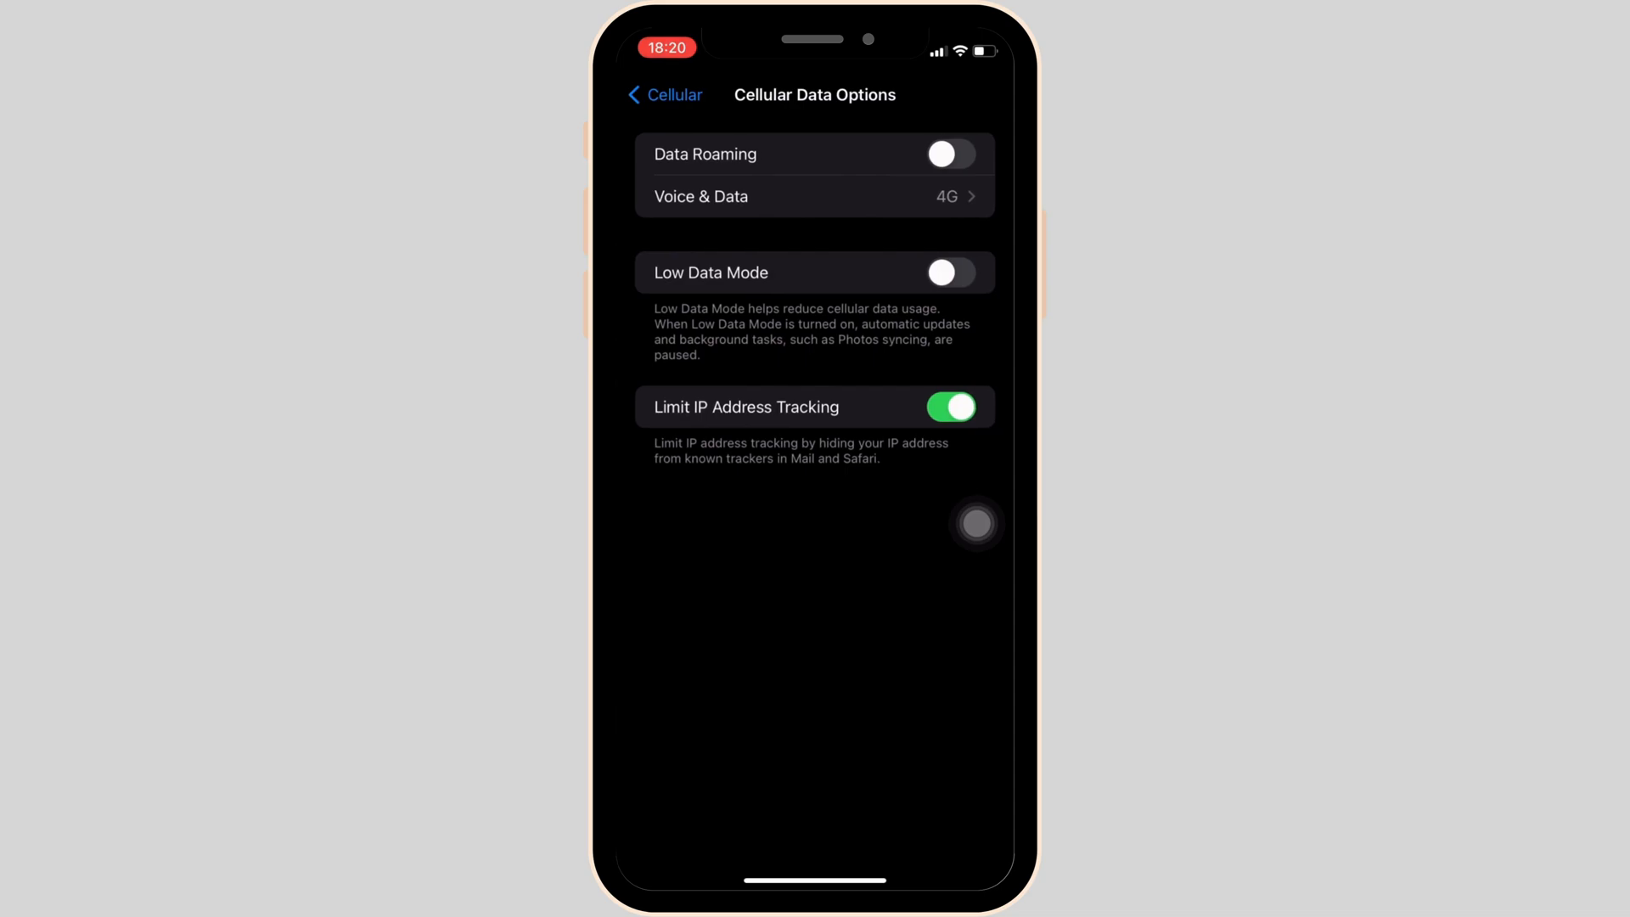
pyautogui.click(813, 197)
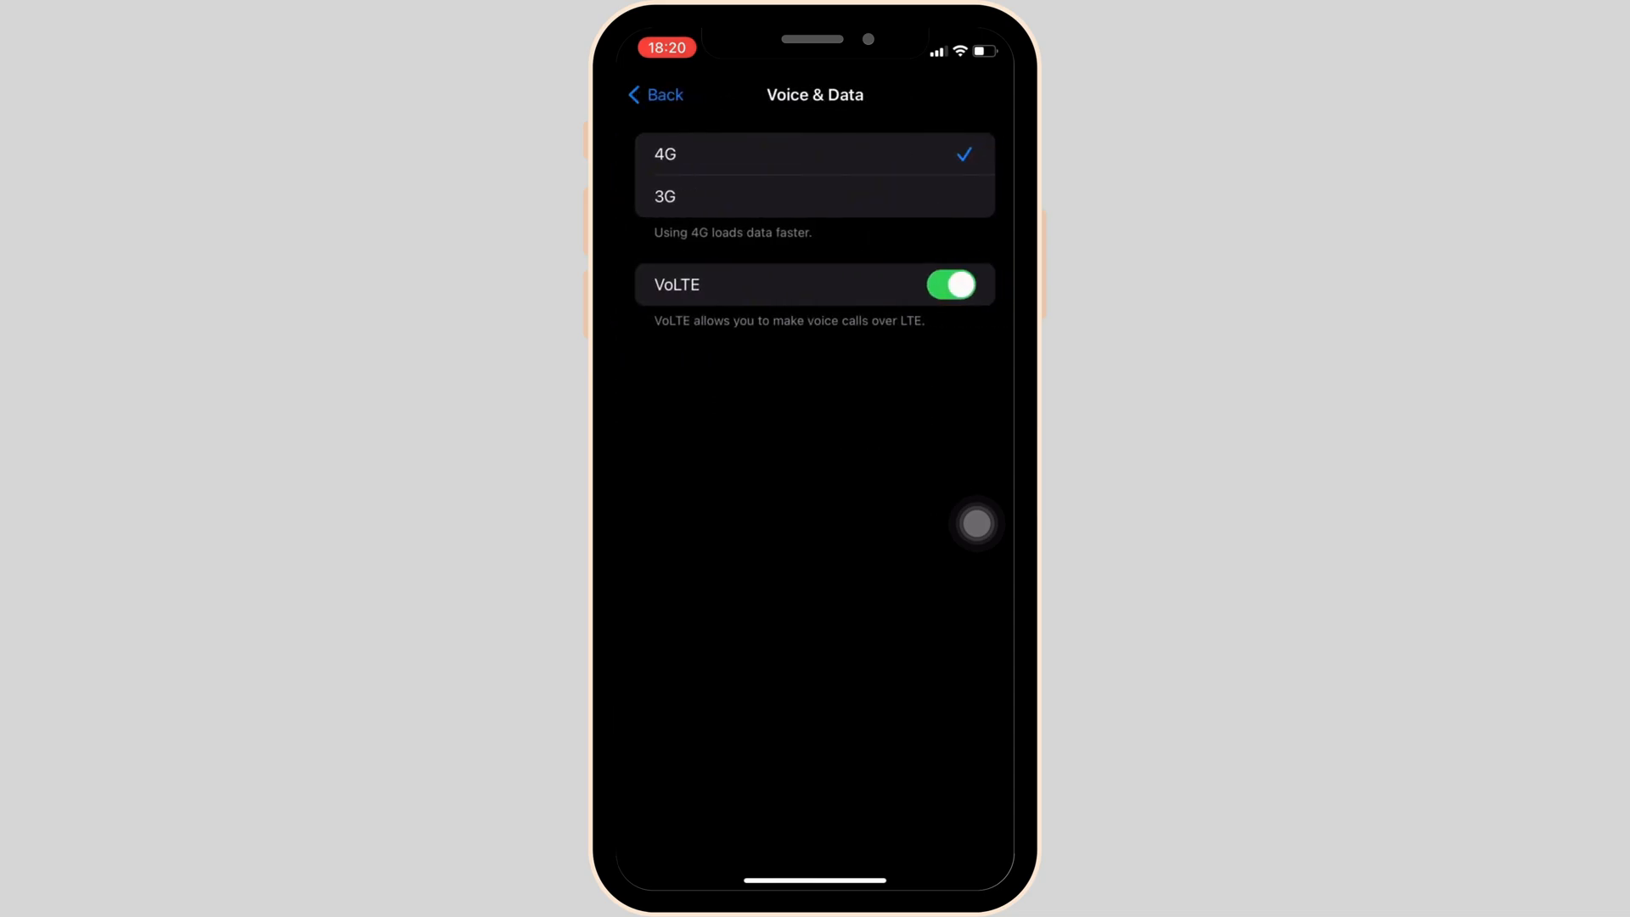